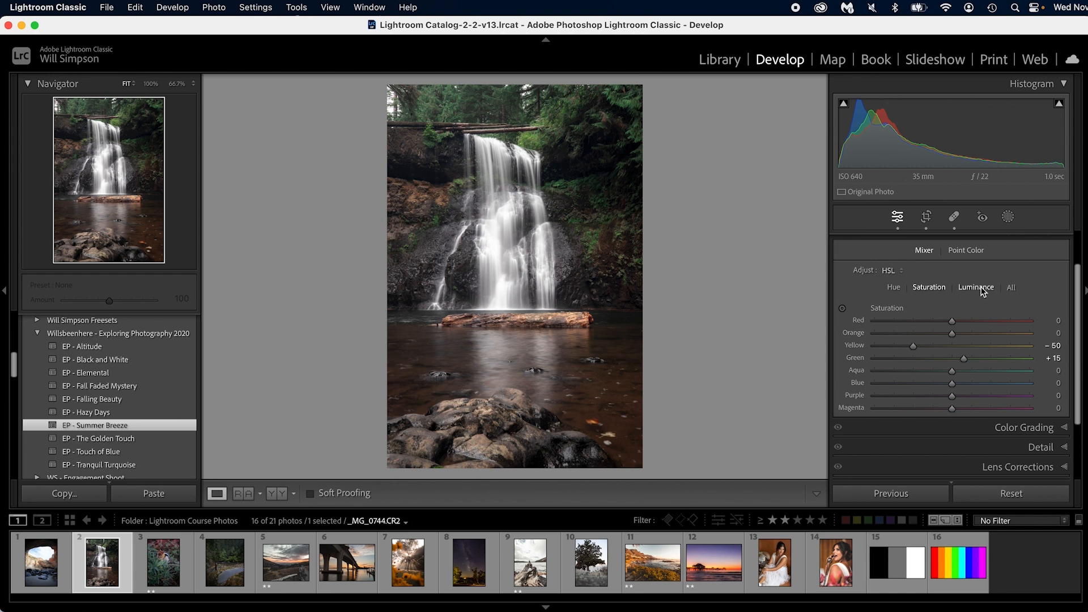
# Step: Show the Luminance sliders in the HSL panel for per-colour brightness adjustment
pyautogui.click(975, 287)
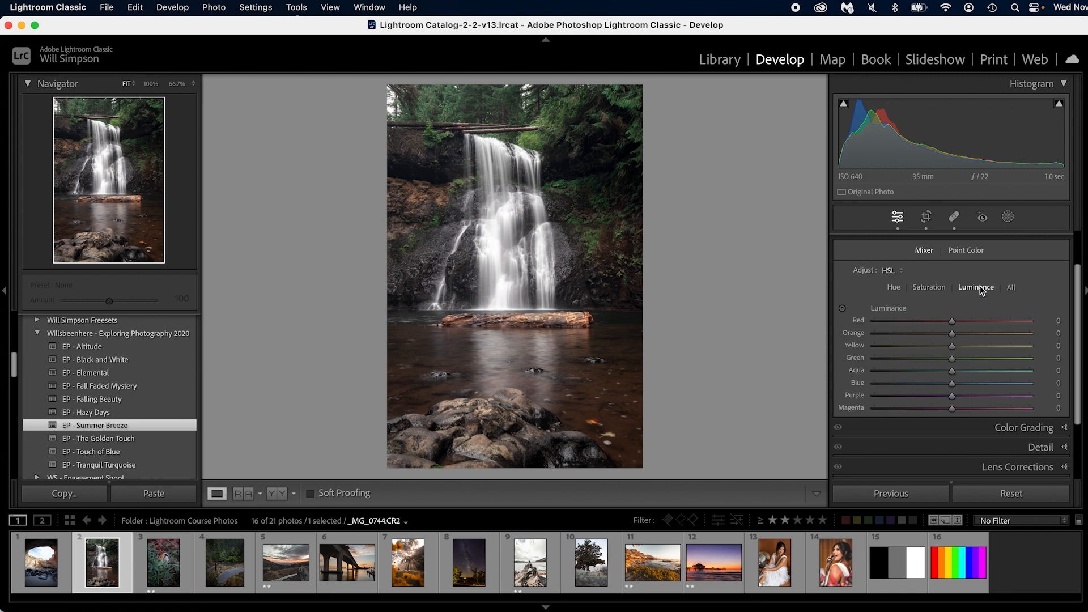